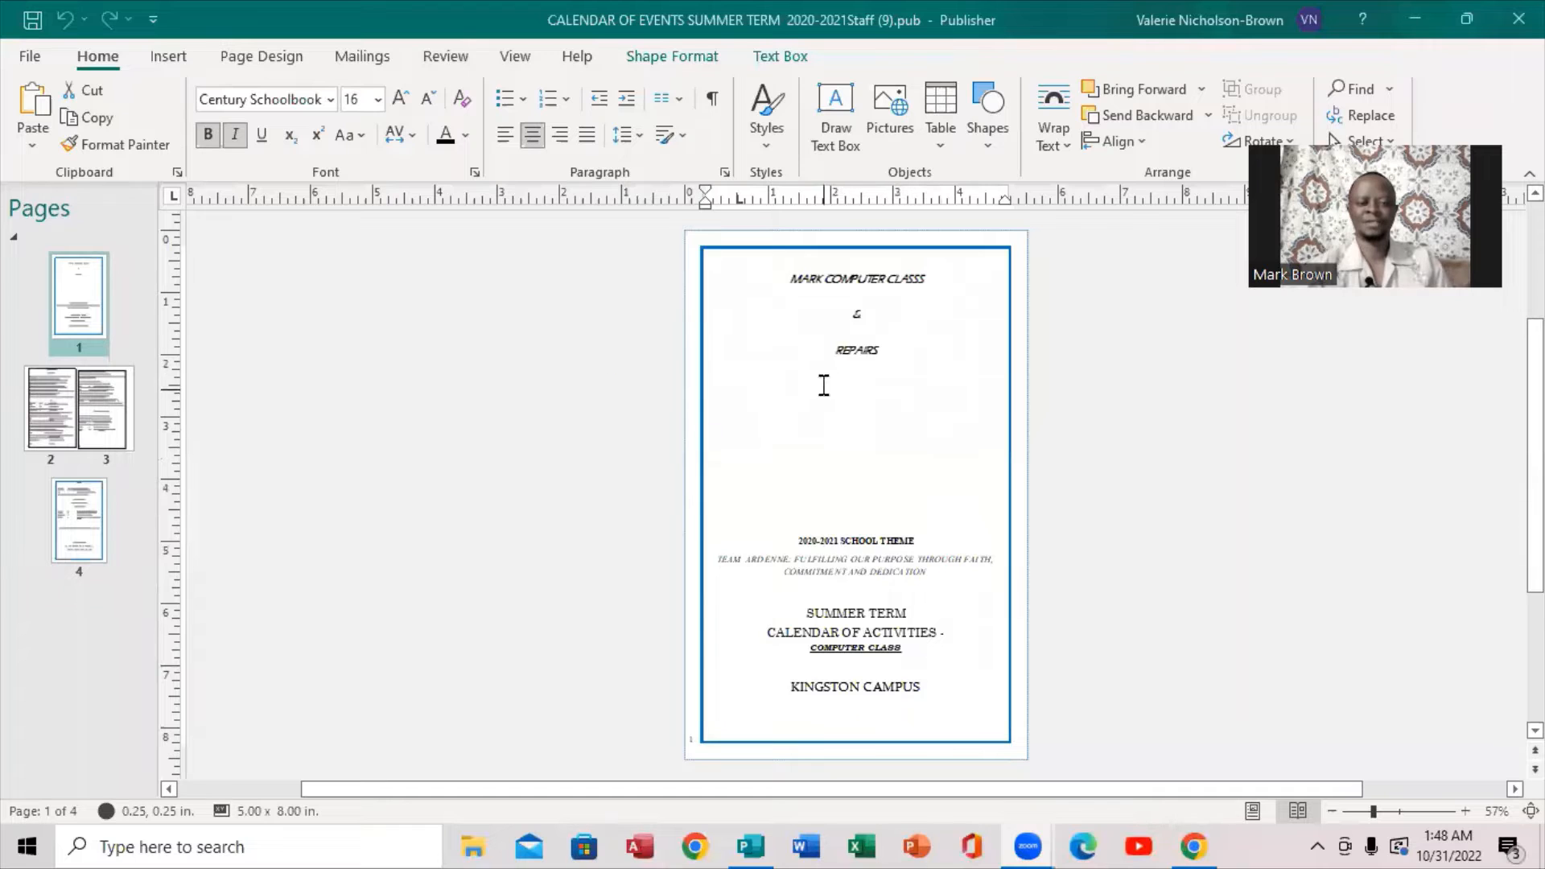
# Check the cover title and the pages 2–3 calendar spread, then open the File view
pyautogui.click(944, 632)
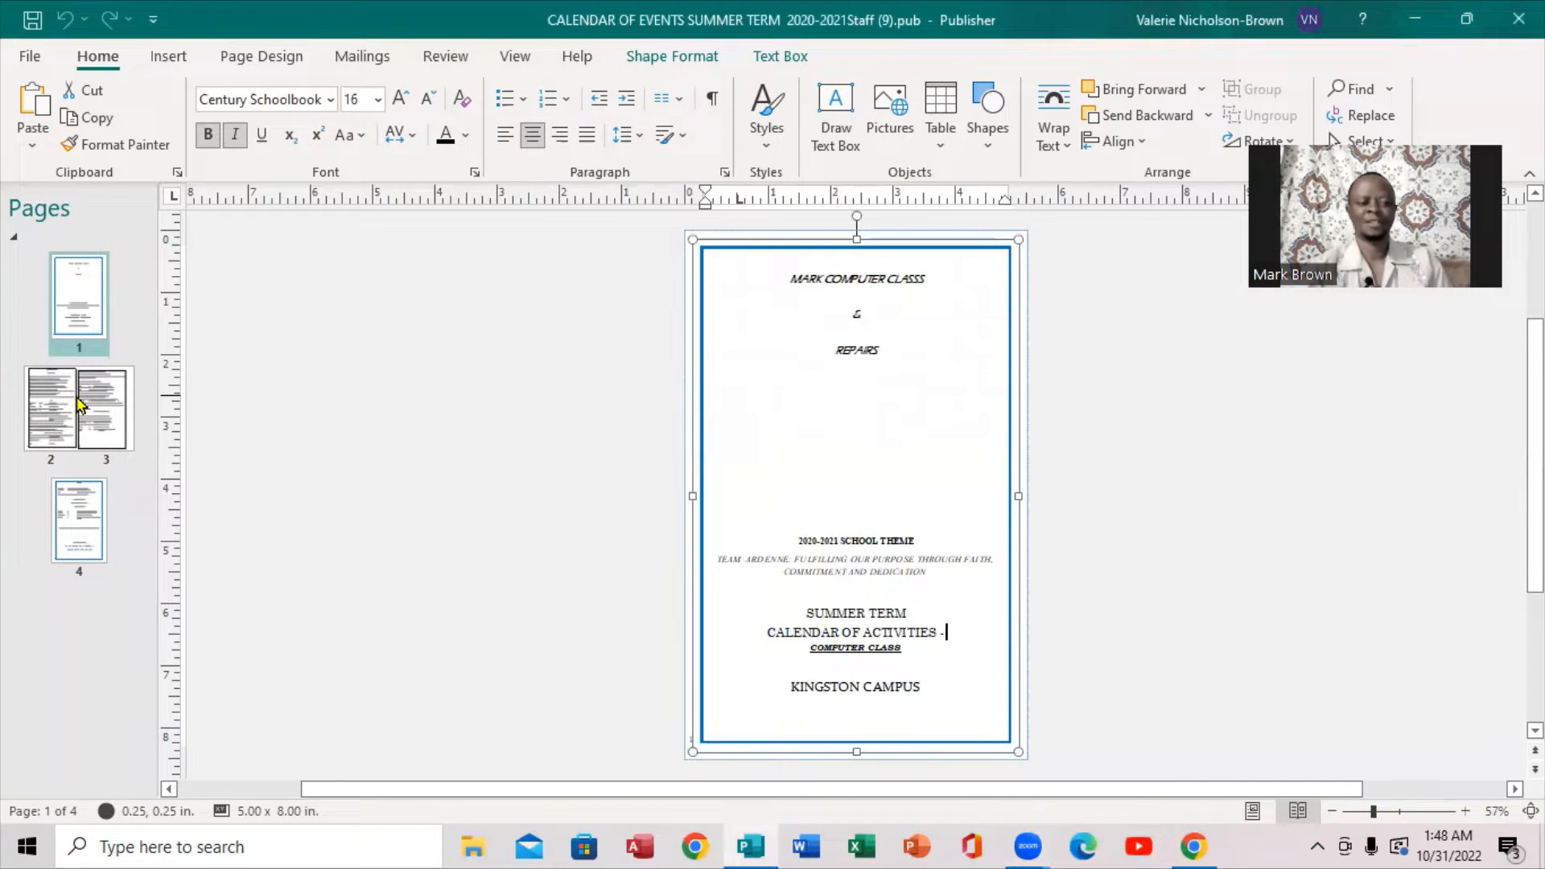
pyautogui.click(78, 409)
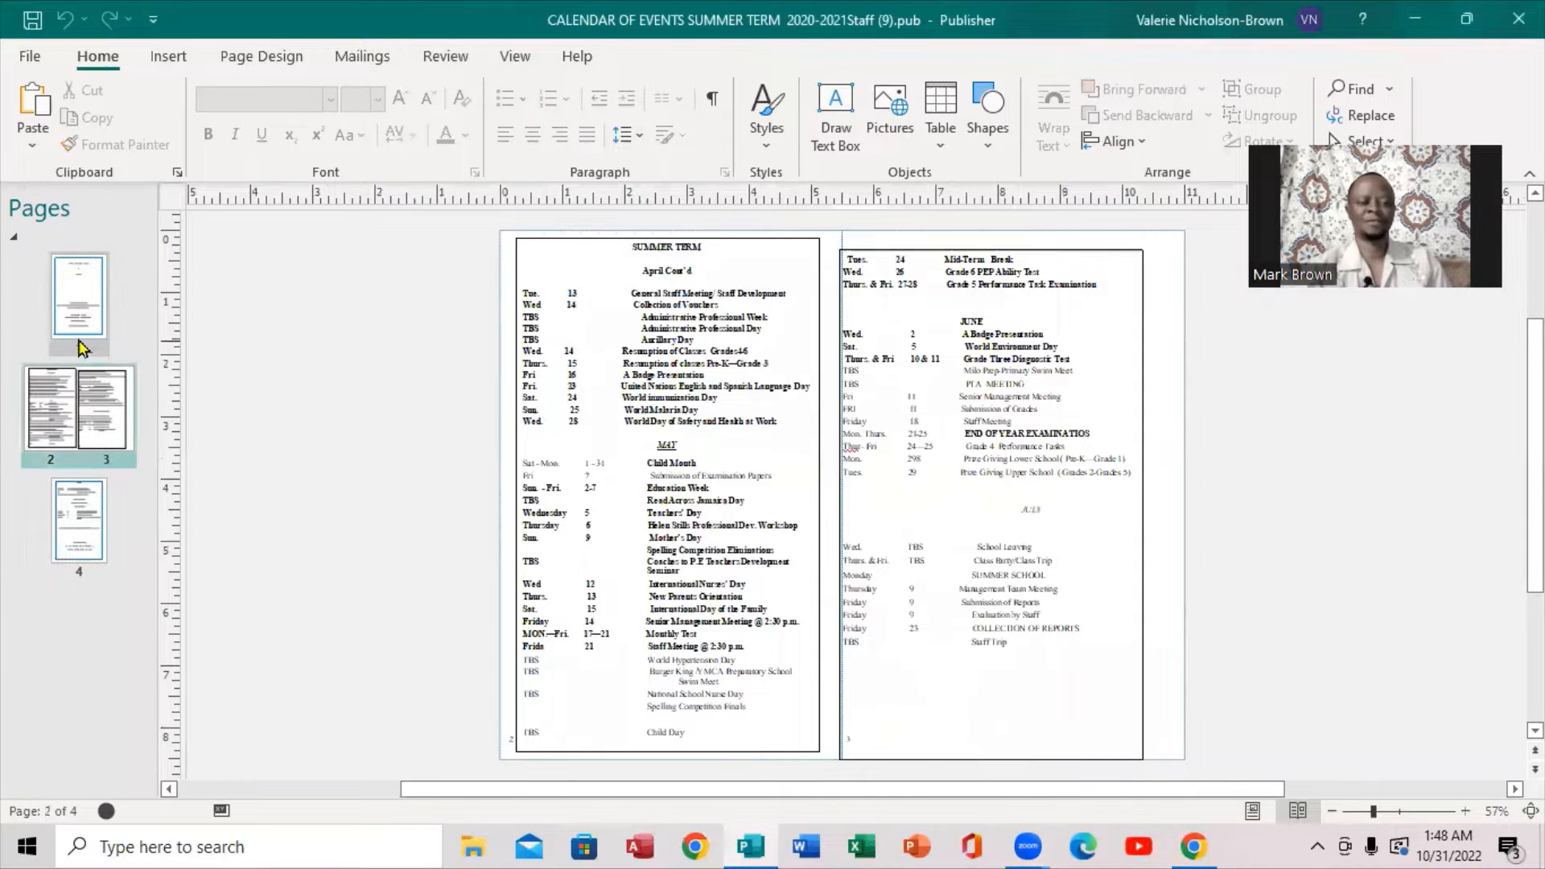
pyautogui.click(78, 299)
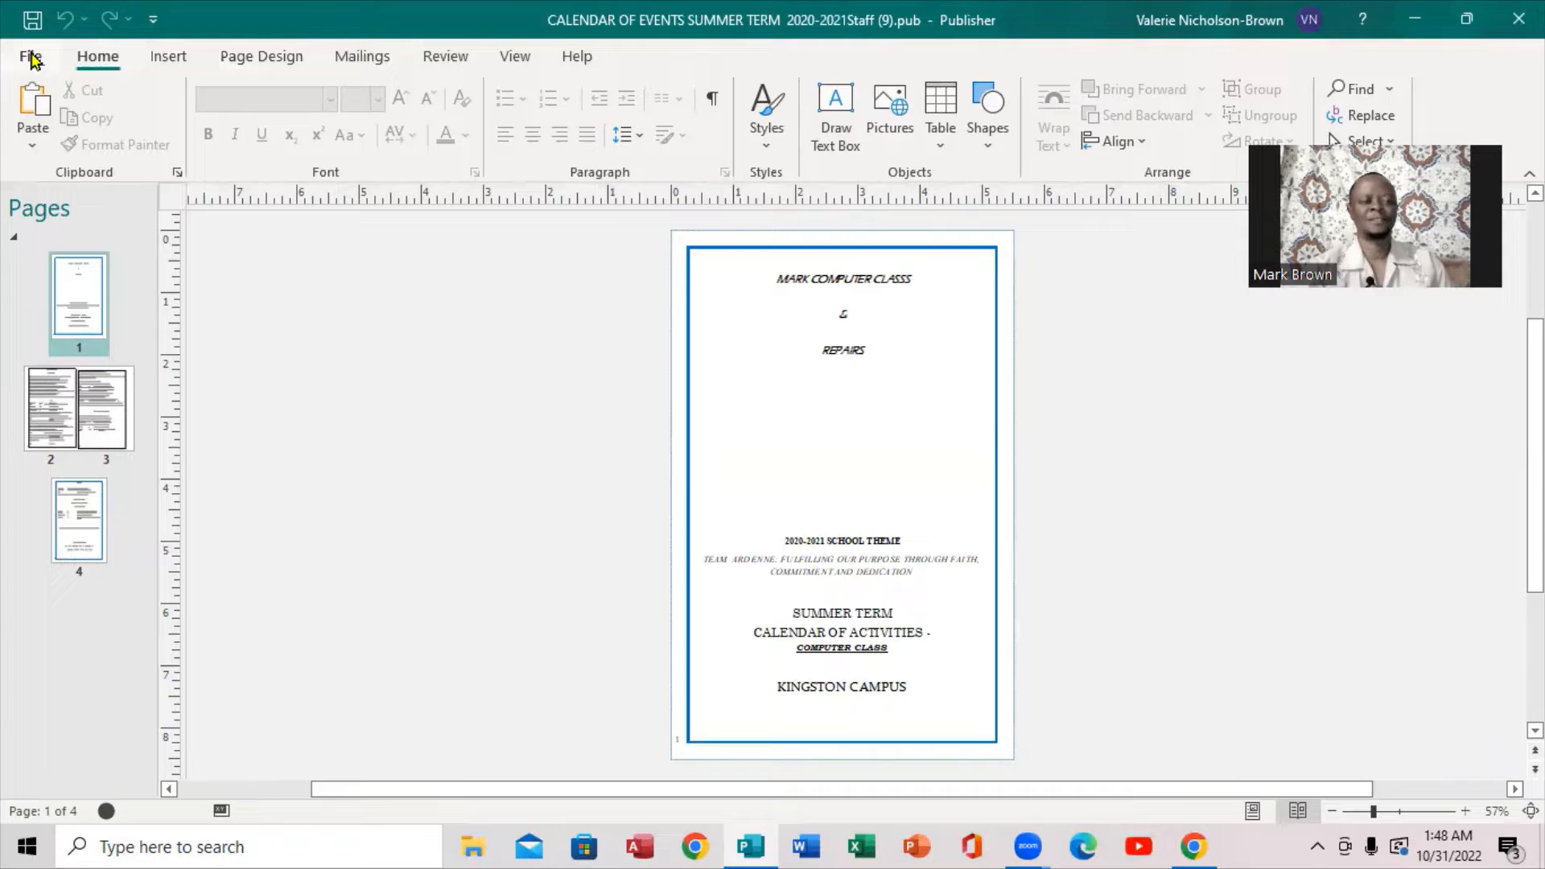
pyautogui.click(31, 56)
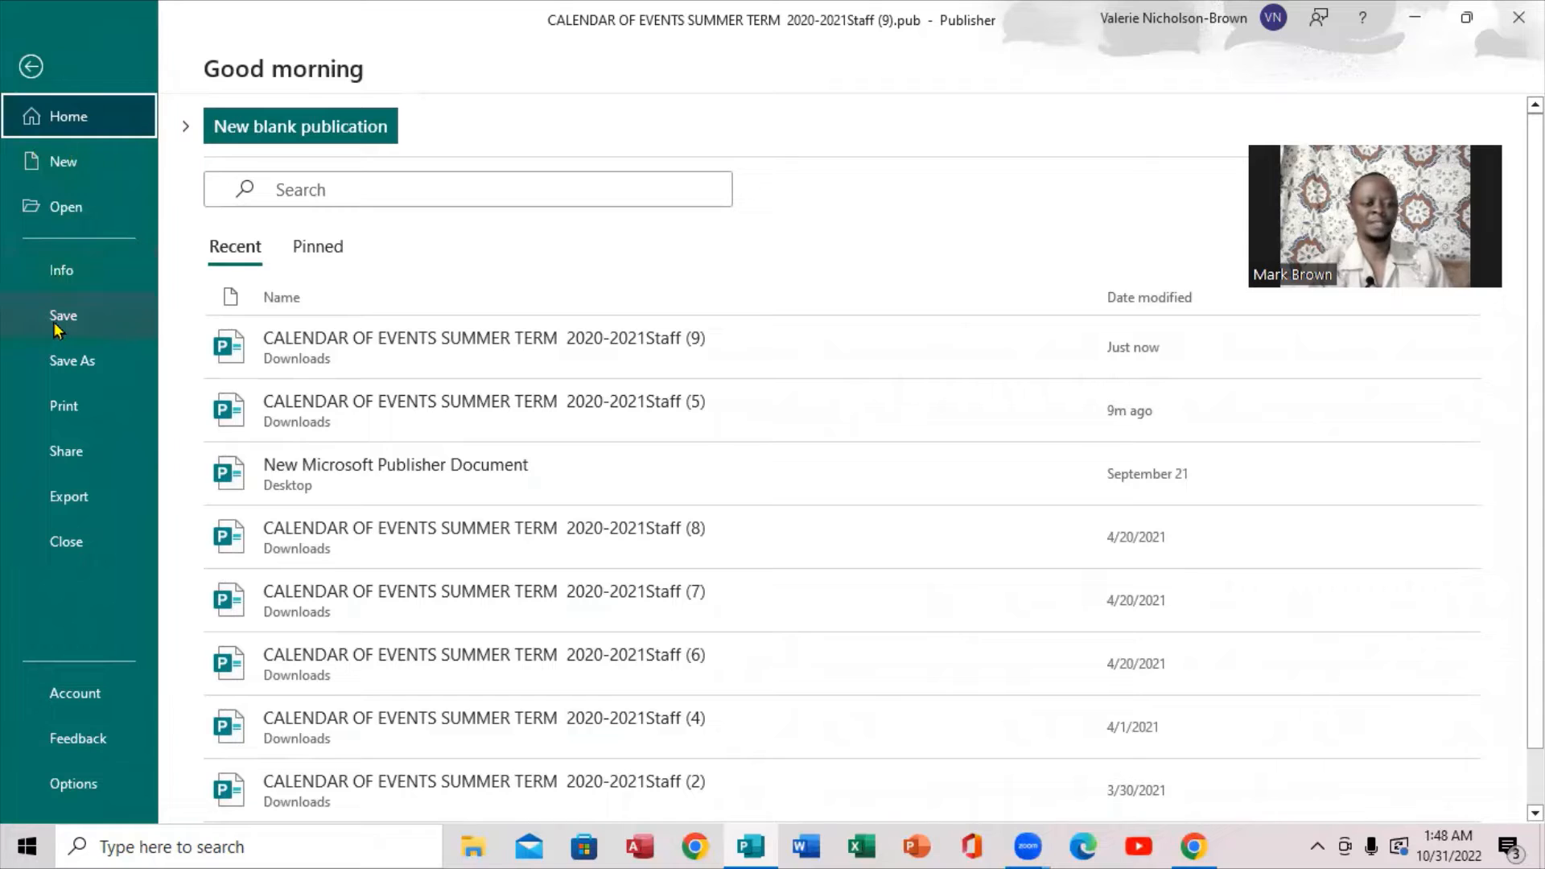
pyautogui.moveTo(65, 451)
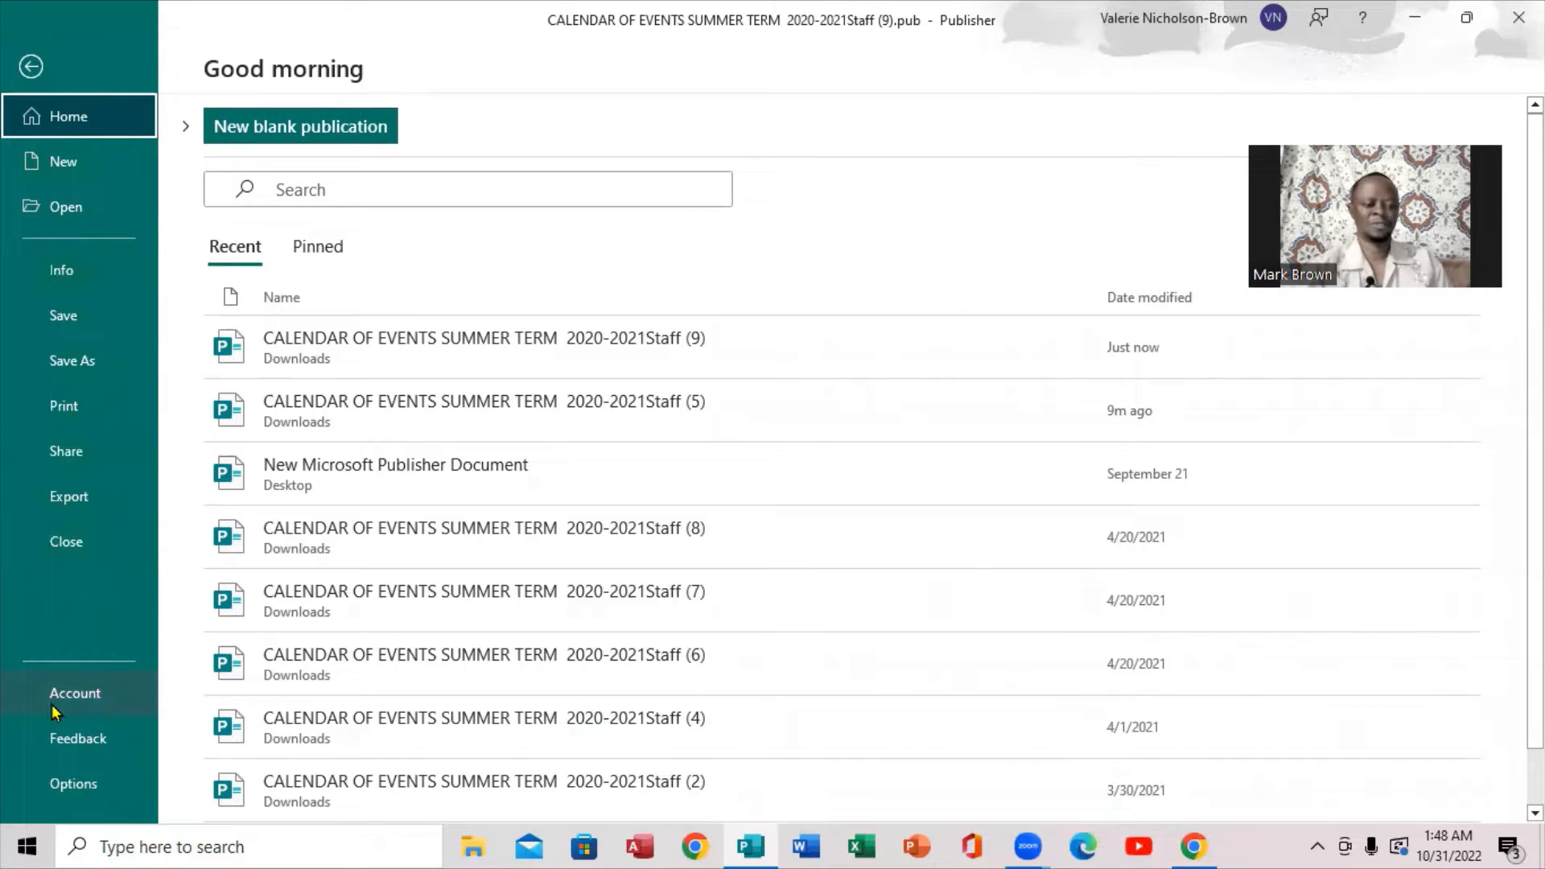
pyautogui.moveTo(98, 638)
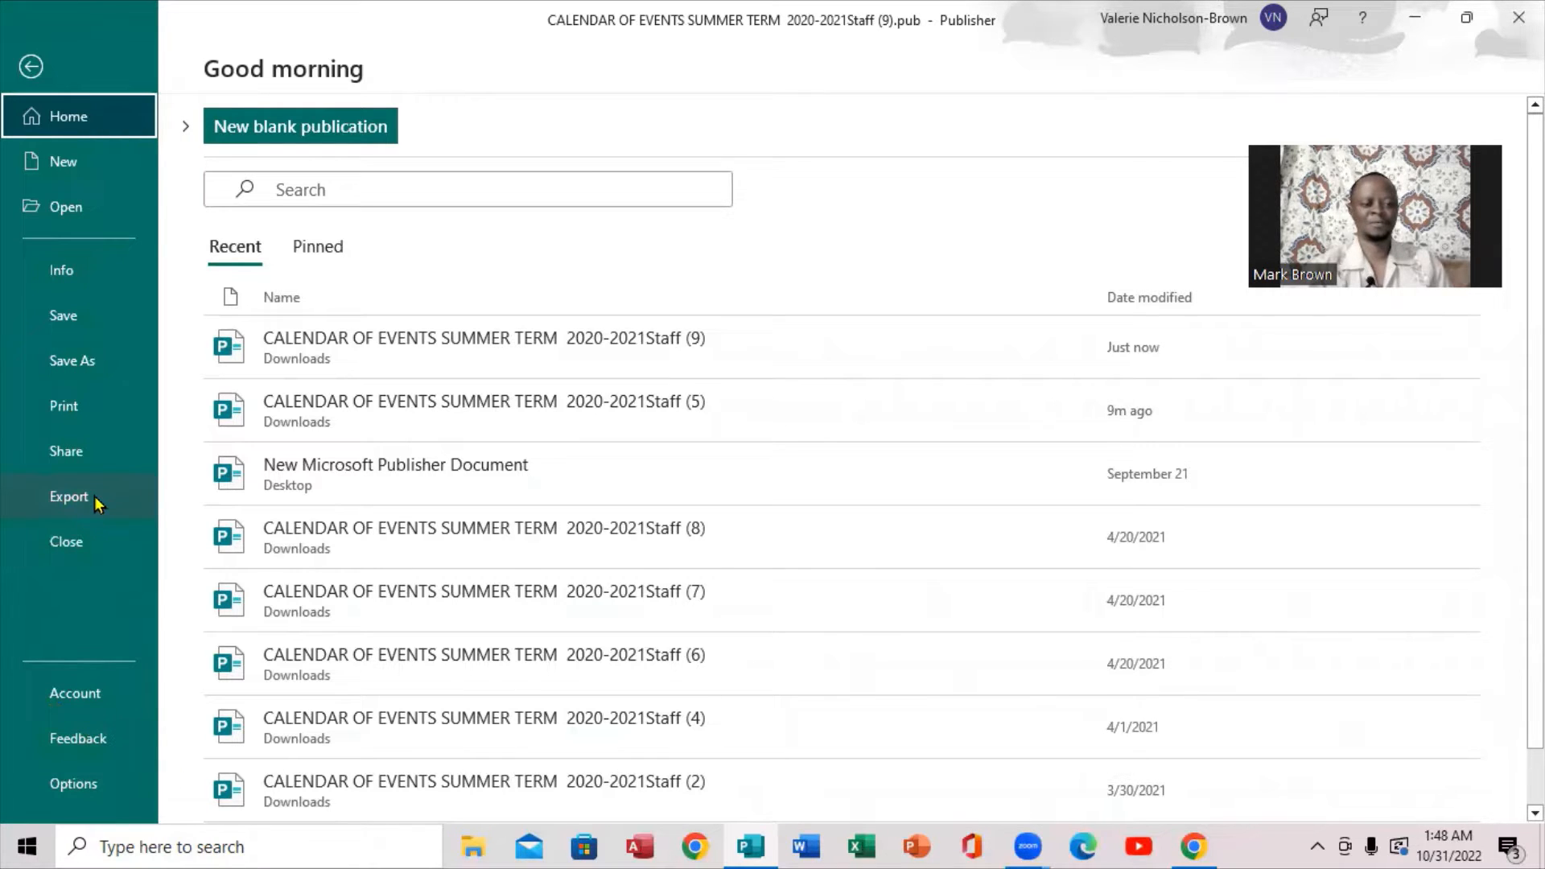
# Open the Export page to see the PDF/XPS document options
pyautogui.click(69, 496)
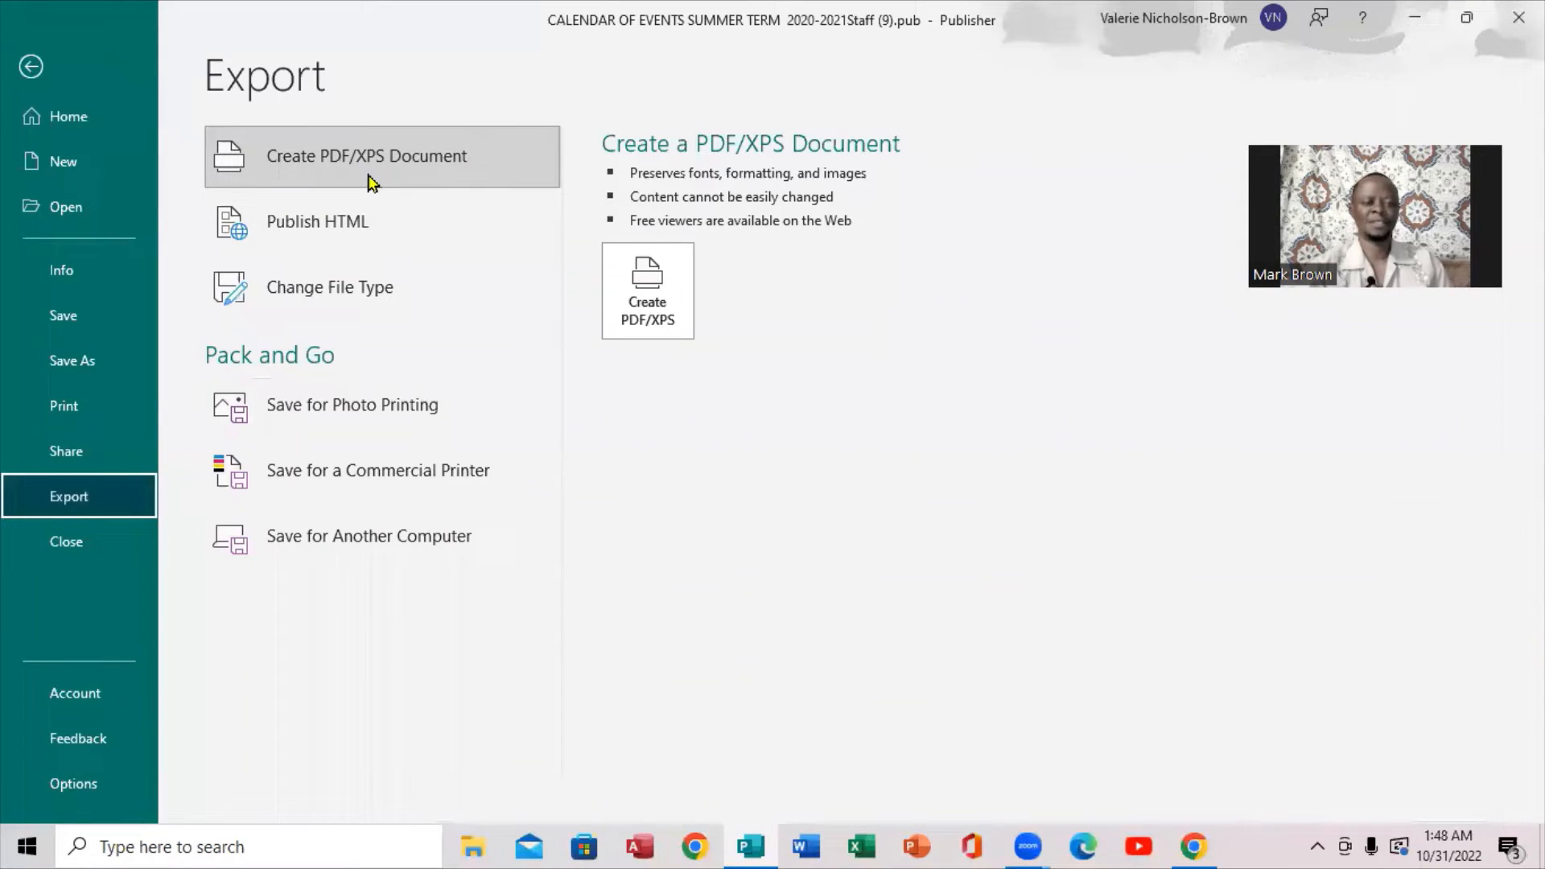
pyautogui.moveTo(384, 226)
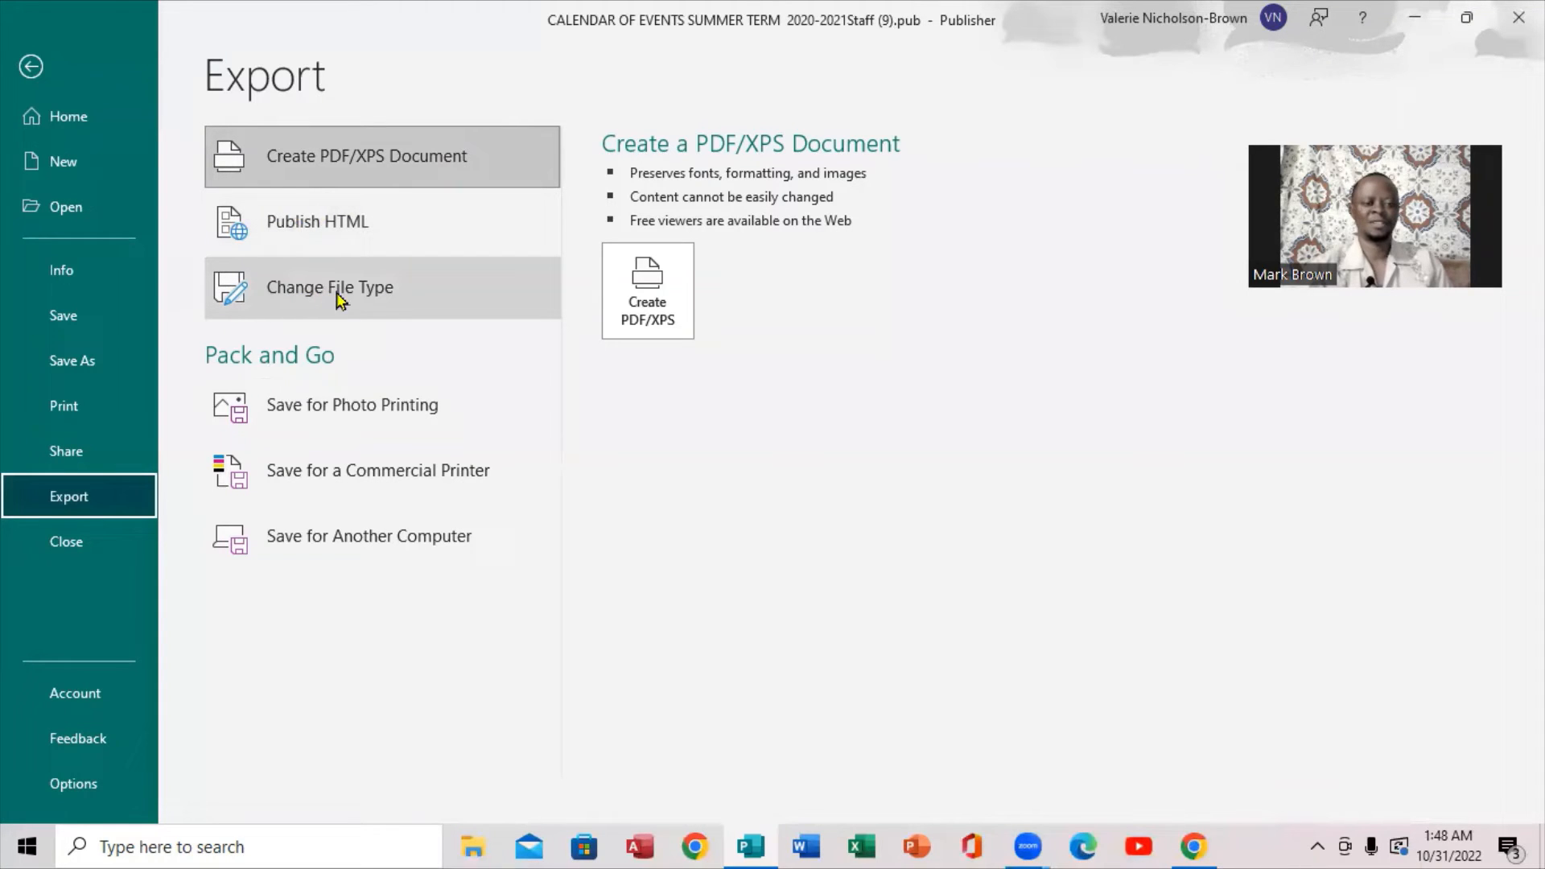
pyautogui.moveTo(406, 328)
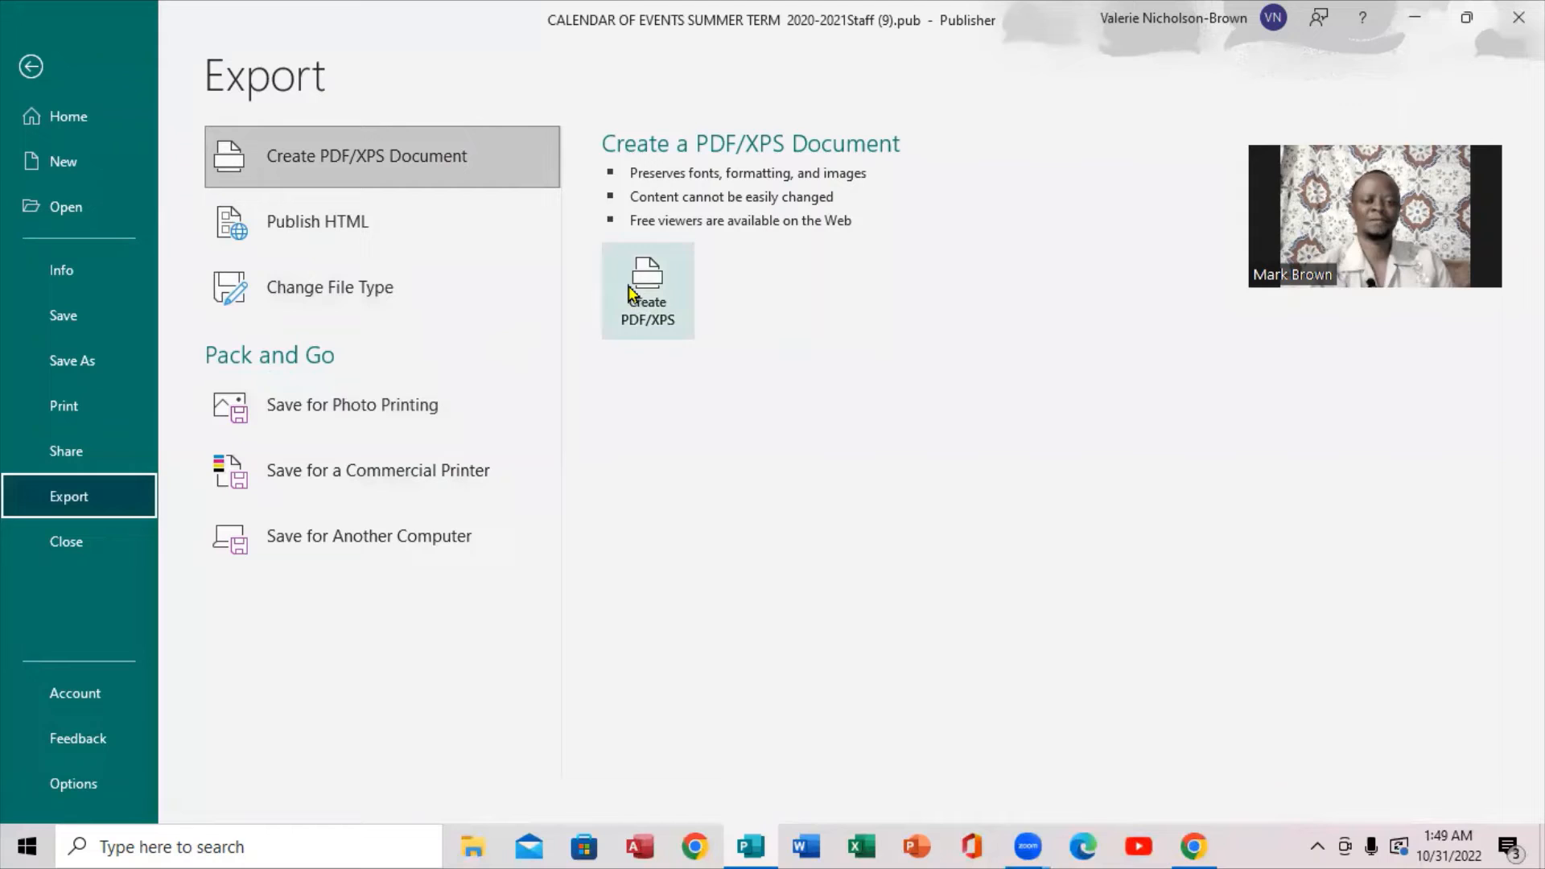
# Start a PDF/XPS export to the Desktop and view its high-quality printing options
pyautogui.click(647, 290)
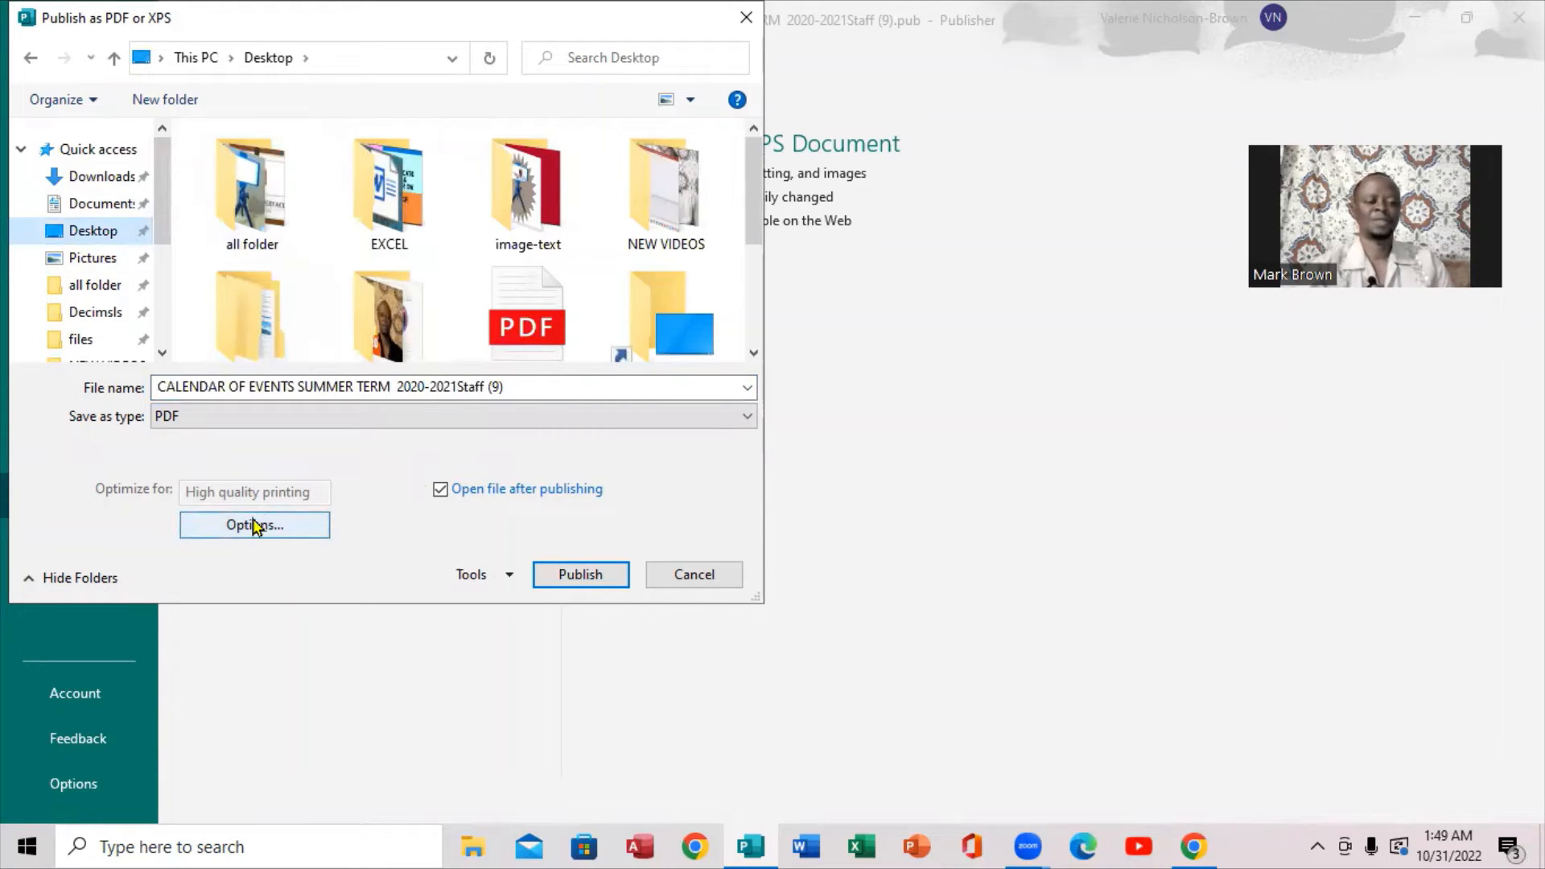
pyautogui.click(254, 524)
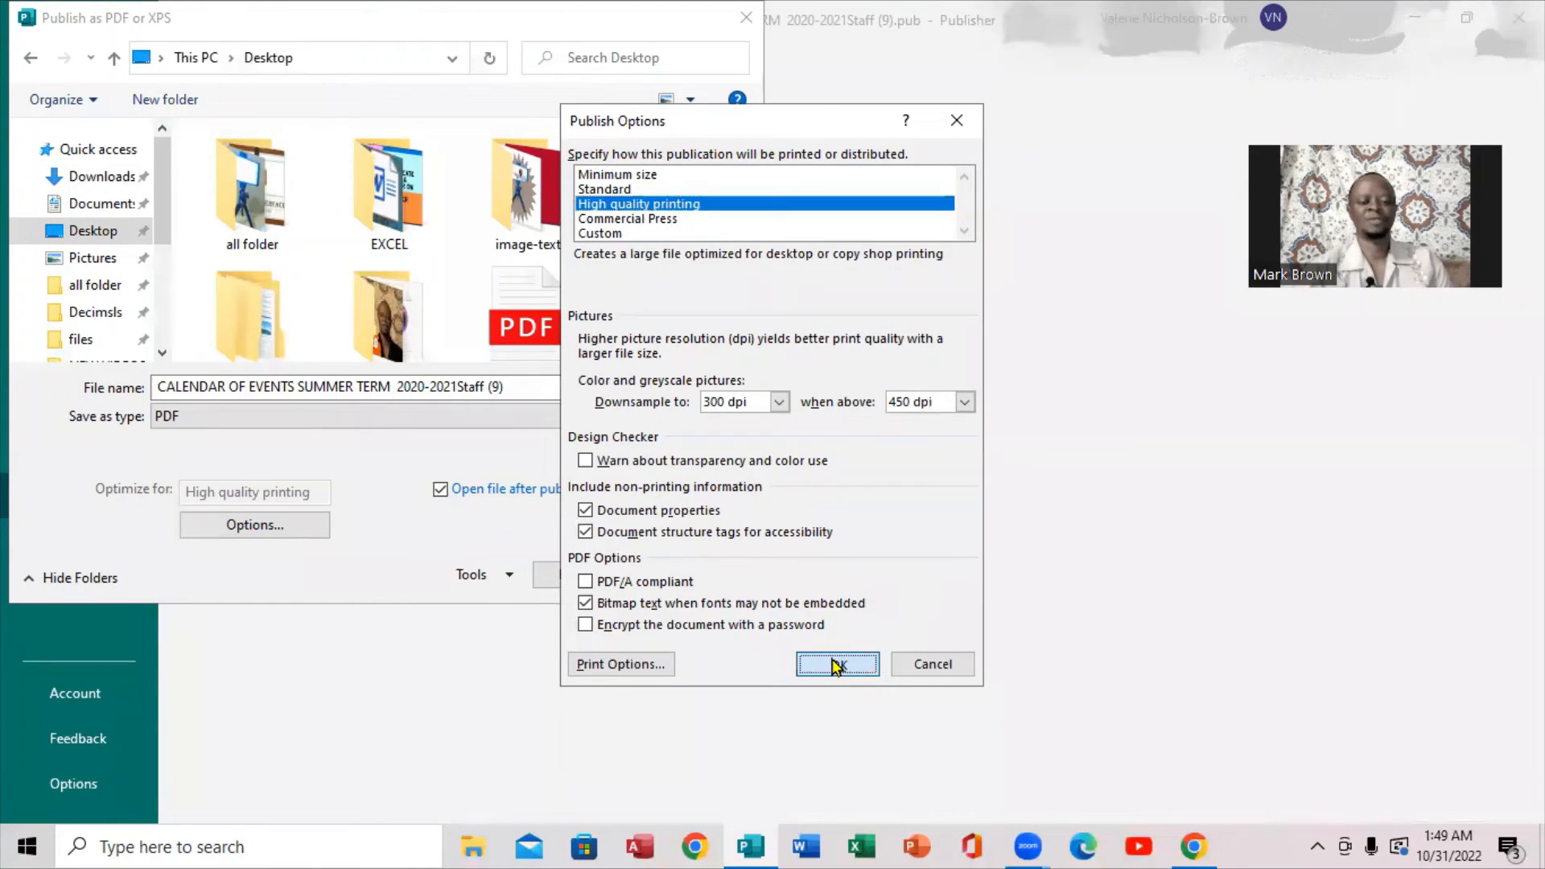
# Accept the quality settings and publish the calendar of events PDF to the Desktop
pyautogui.click(837, 663)
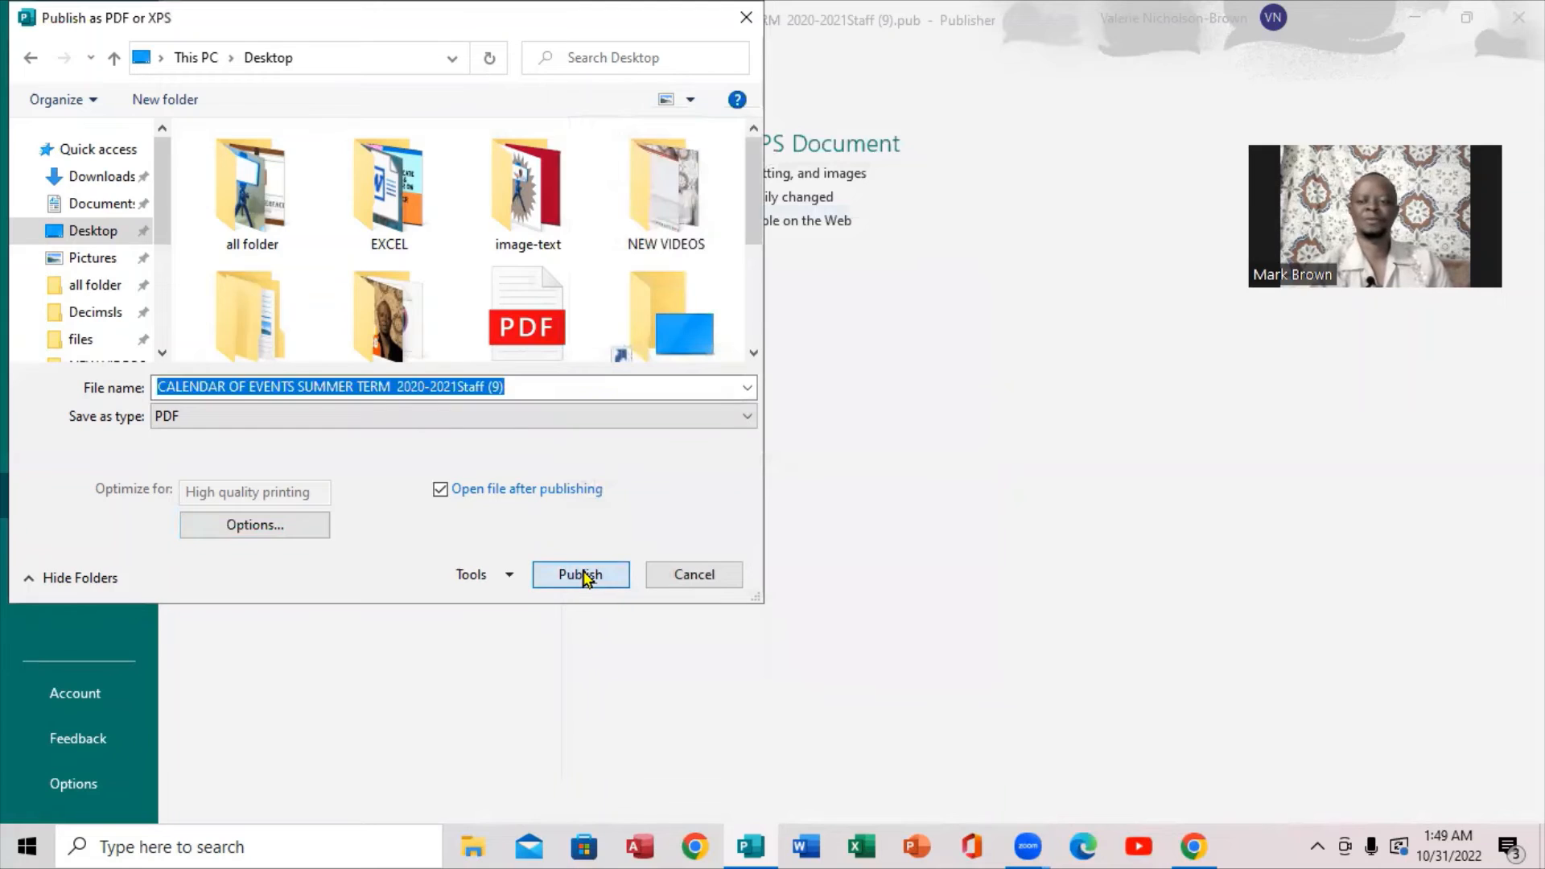
pyautogui.click(580, 575)
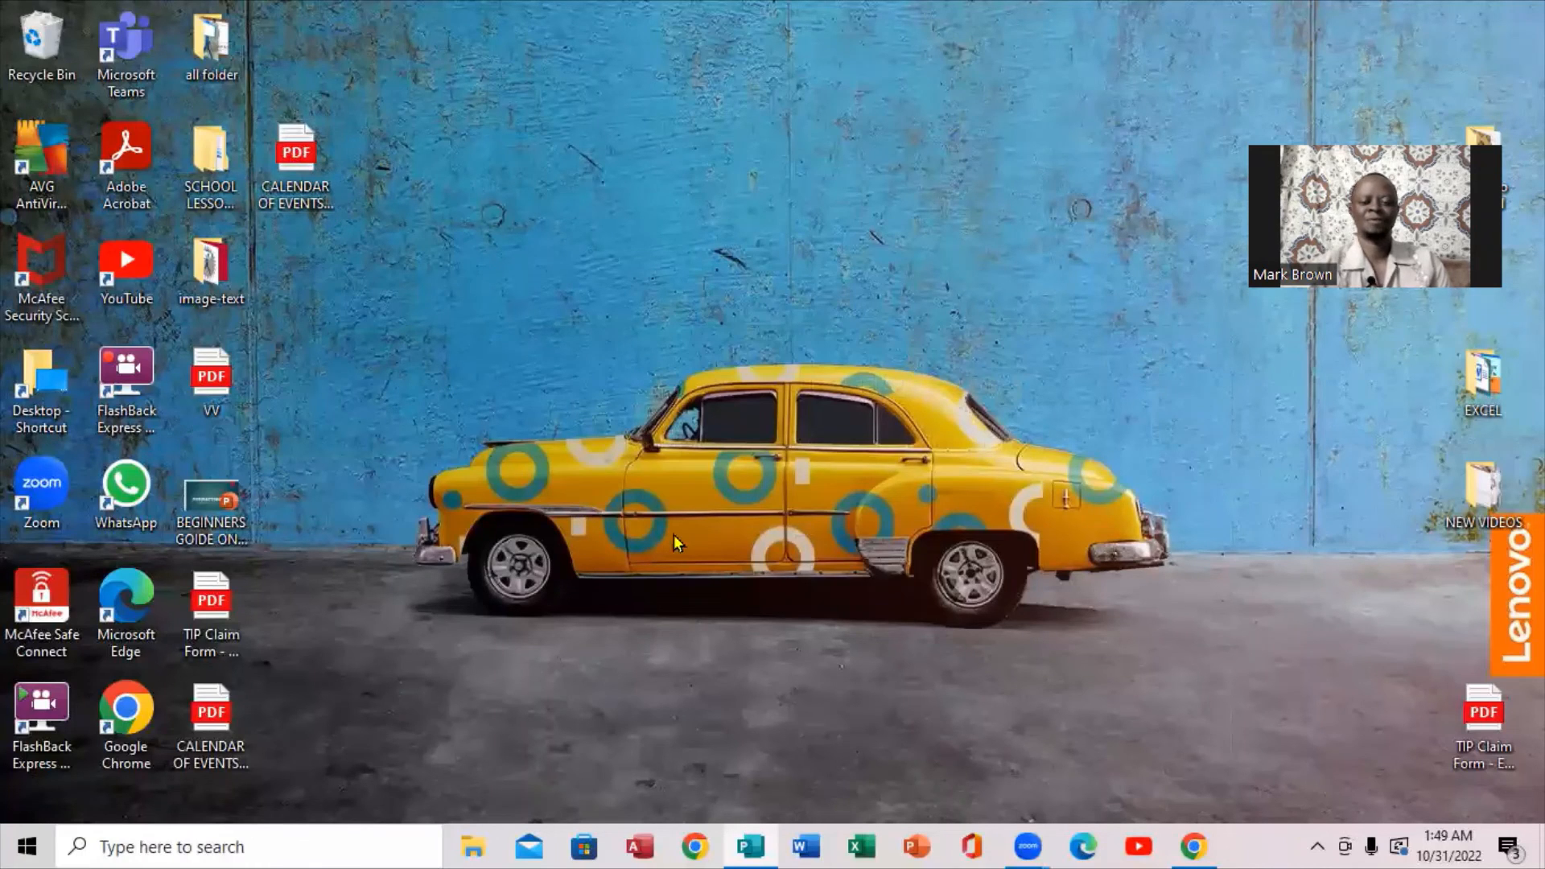
pyautogui.moveTo(1170, 716)
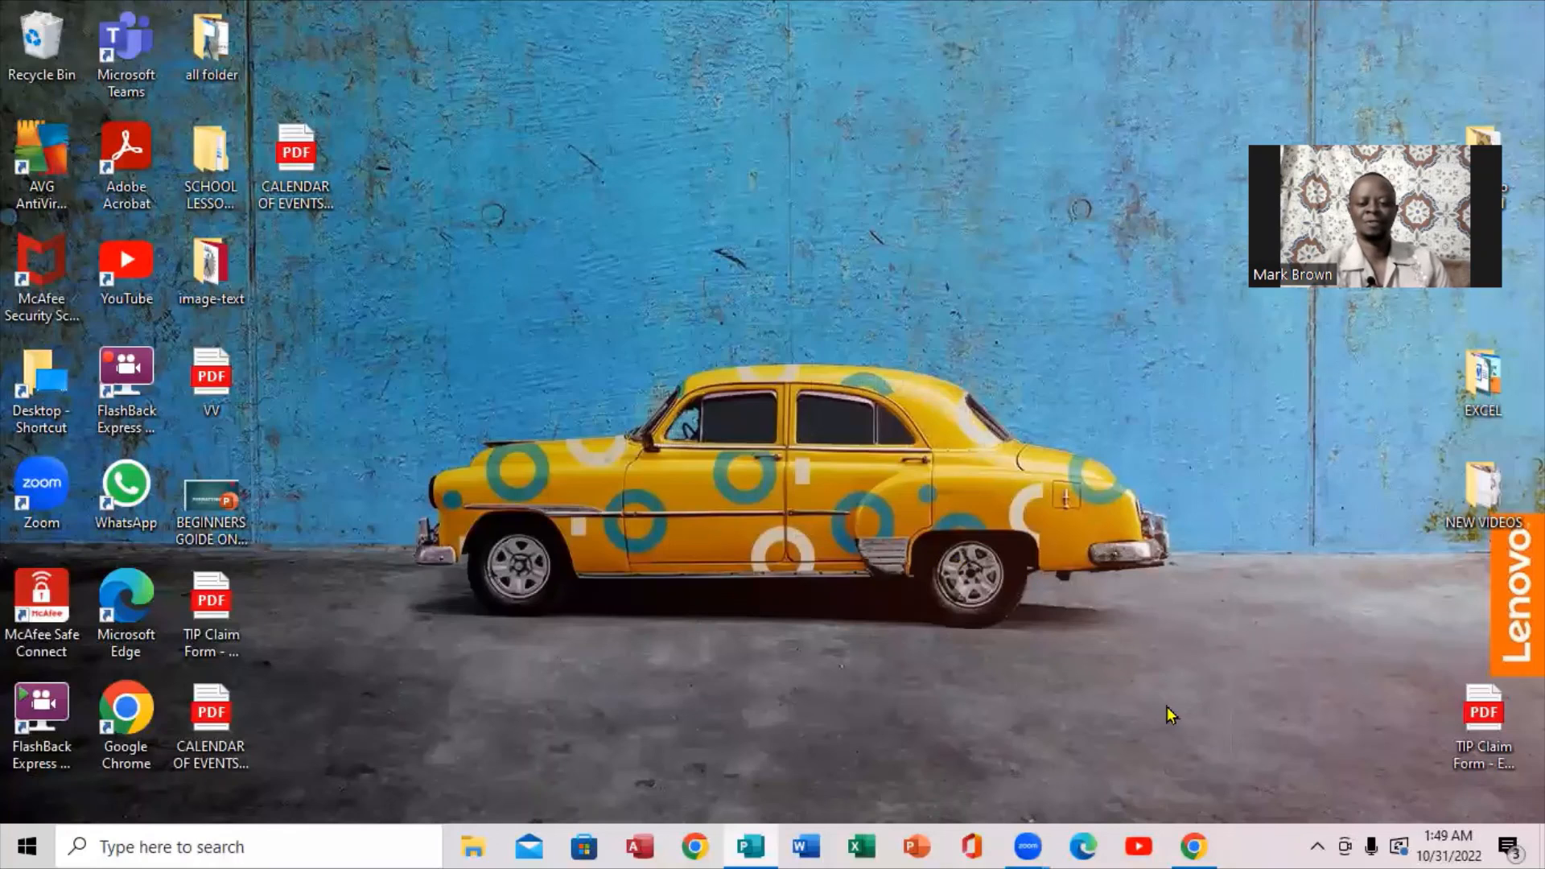
pyautogui.moveTo(1226, 509)
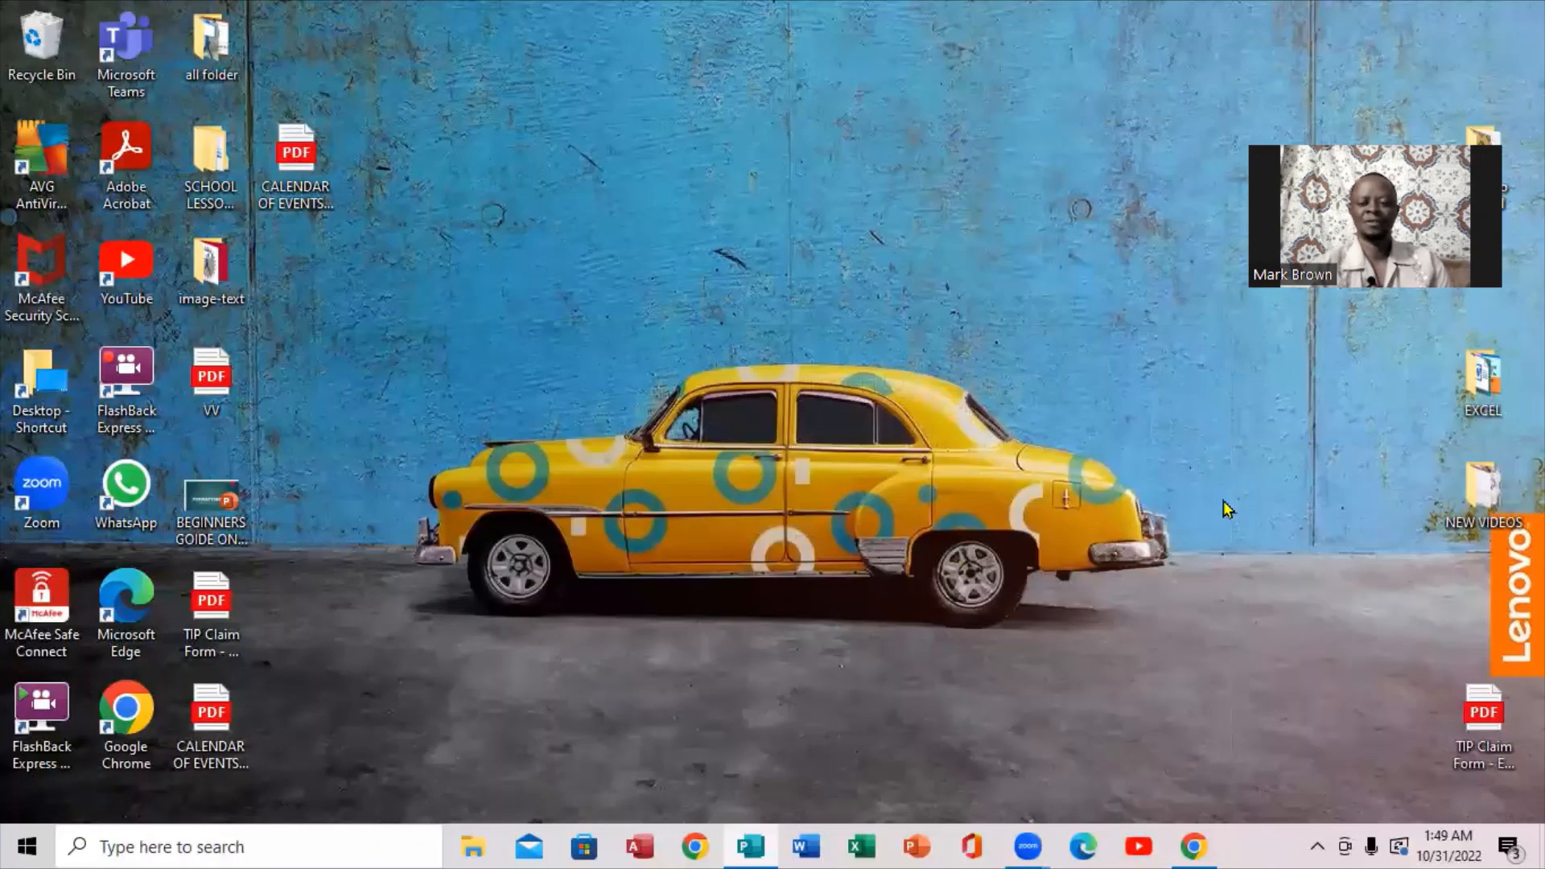